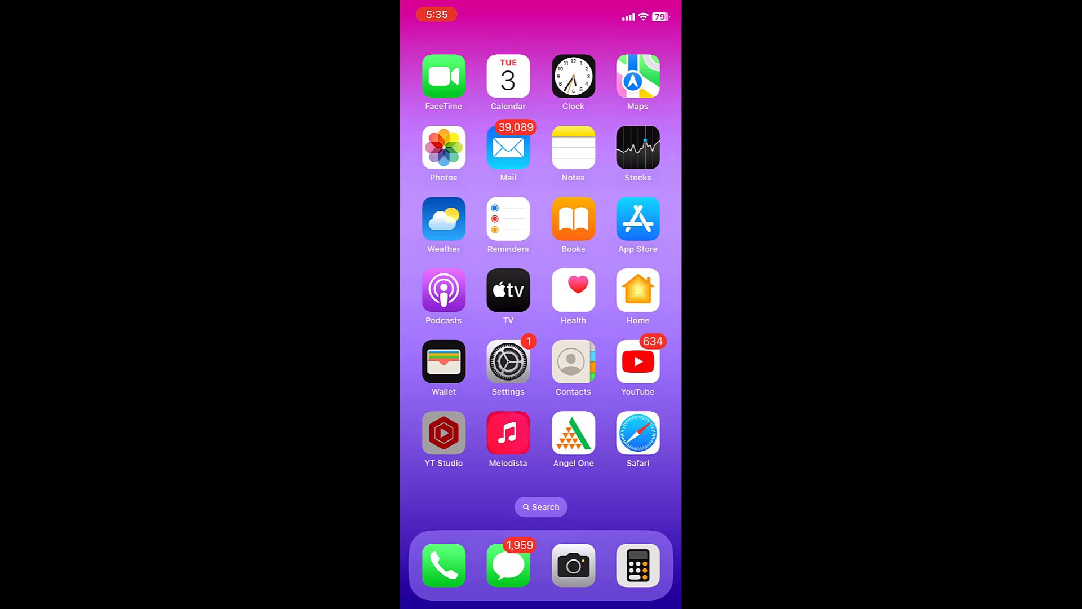
Launch YT Studio and start creating new content from the channel's video list.
{"action": "left_click", "coordinate": [443, 433]}
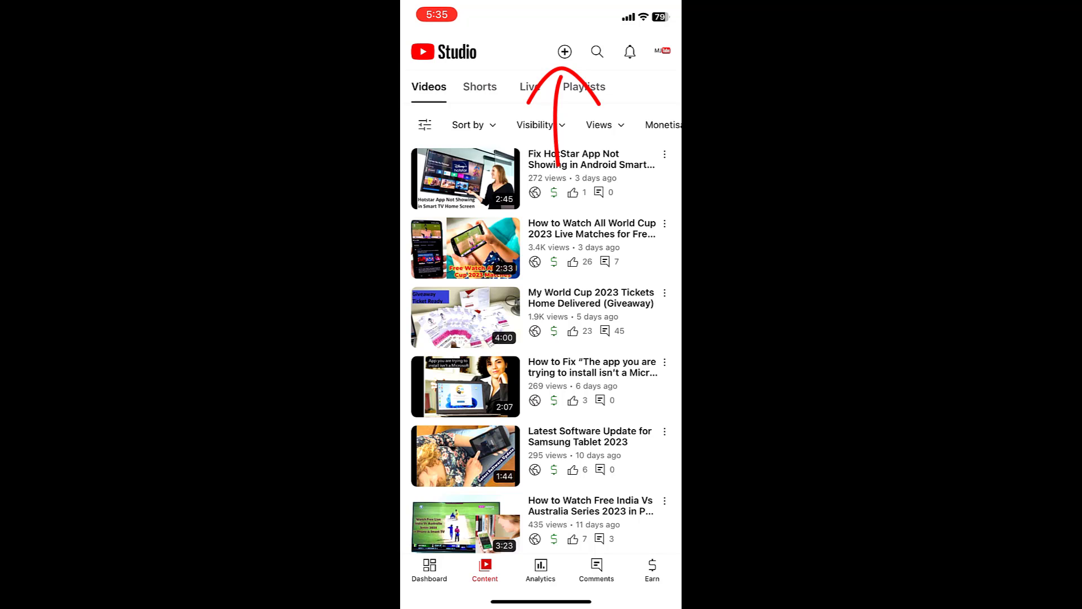
{"action": "left_click", "coordinate": [563, 51]}
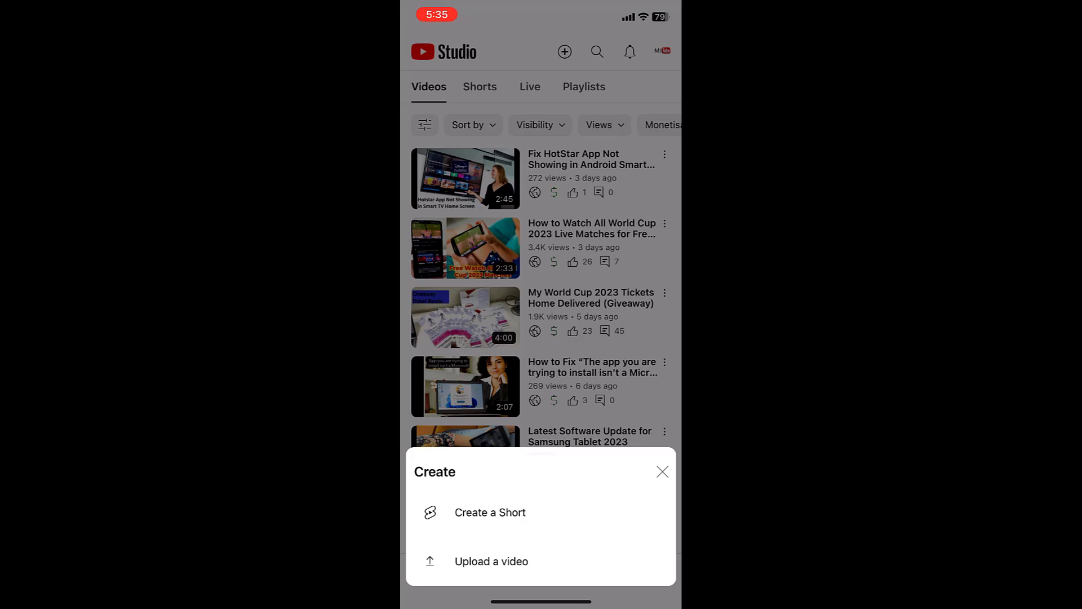
Choose 'Upload a video', pick the desk-setup clip and confirm it for upload.
{"action": "left_click", "coordinate": [490, 560]}
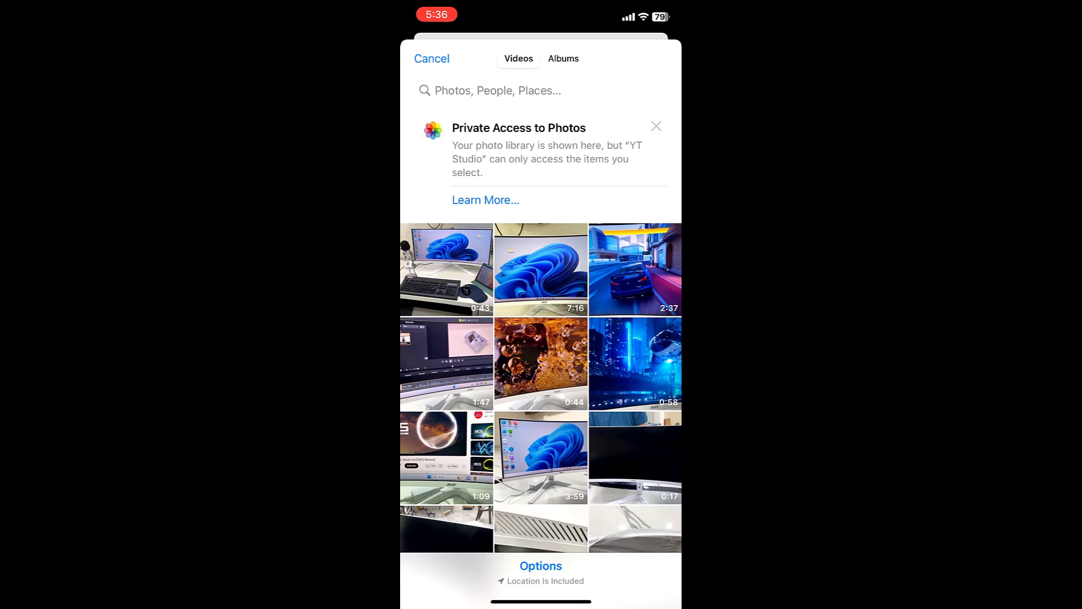
{"action": "left_click", "coordinate": [446, 269]}
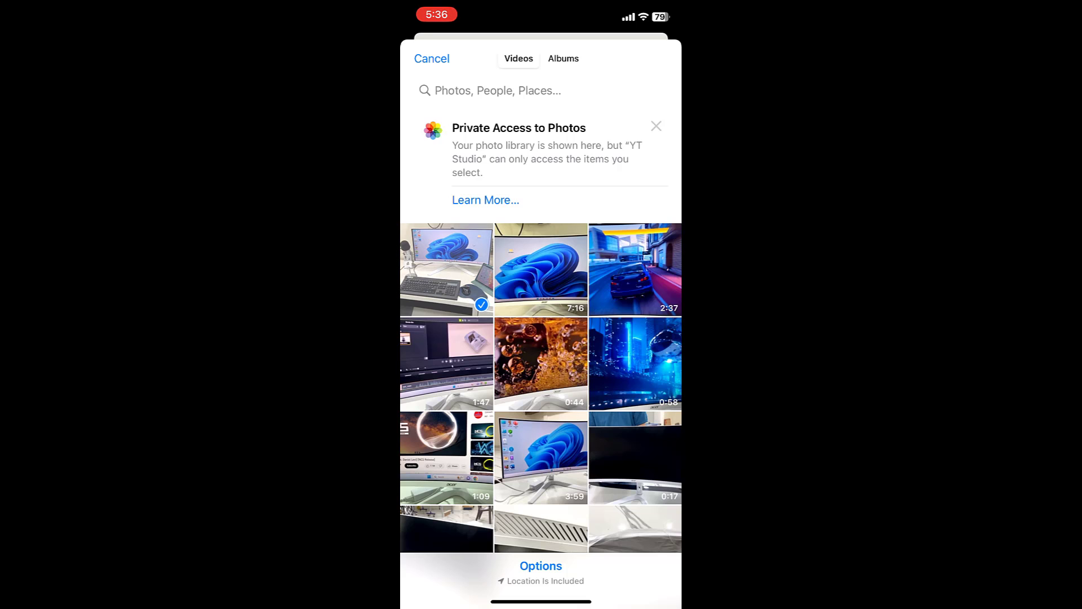
{"action": "left_click", "coordinate": [446, 269]}
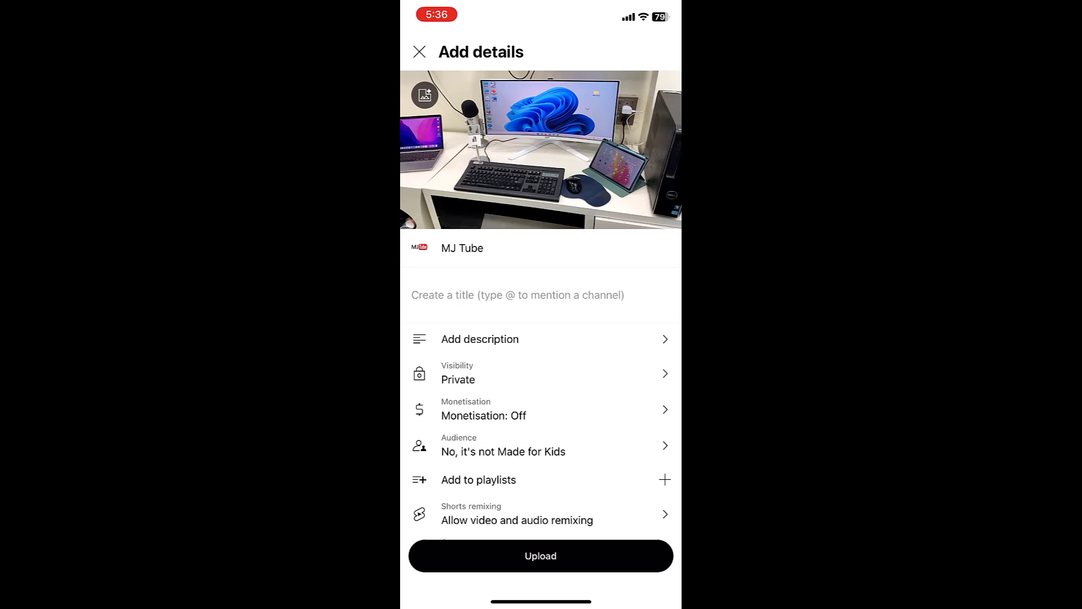
Title the upload 'Office' and give it the description 'My office'.
{"action": "type", "text": "Offi"}
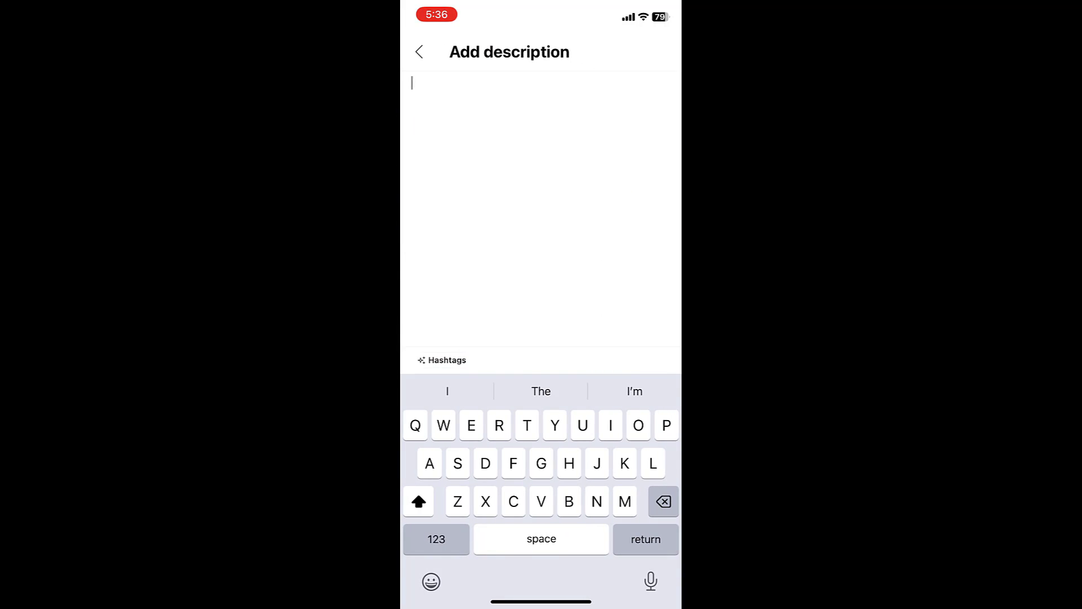
{"action": "type", "text": "My office"}
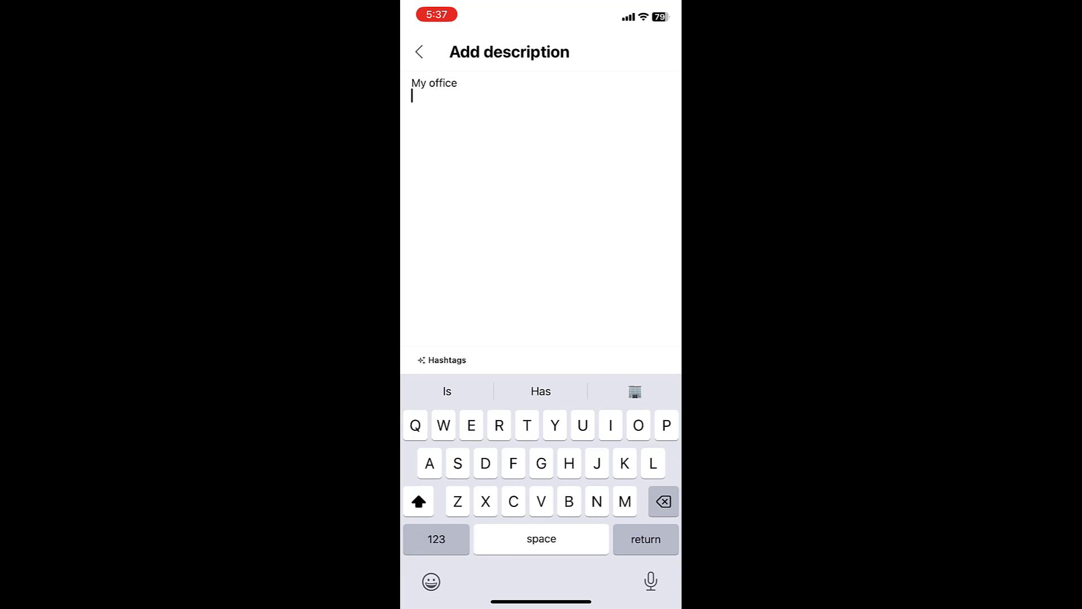
{"action": "left_click", "coordinate": [418, 52]}
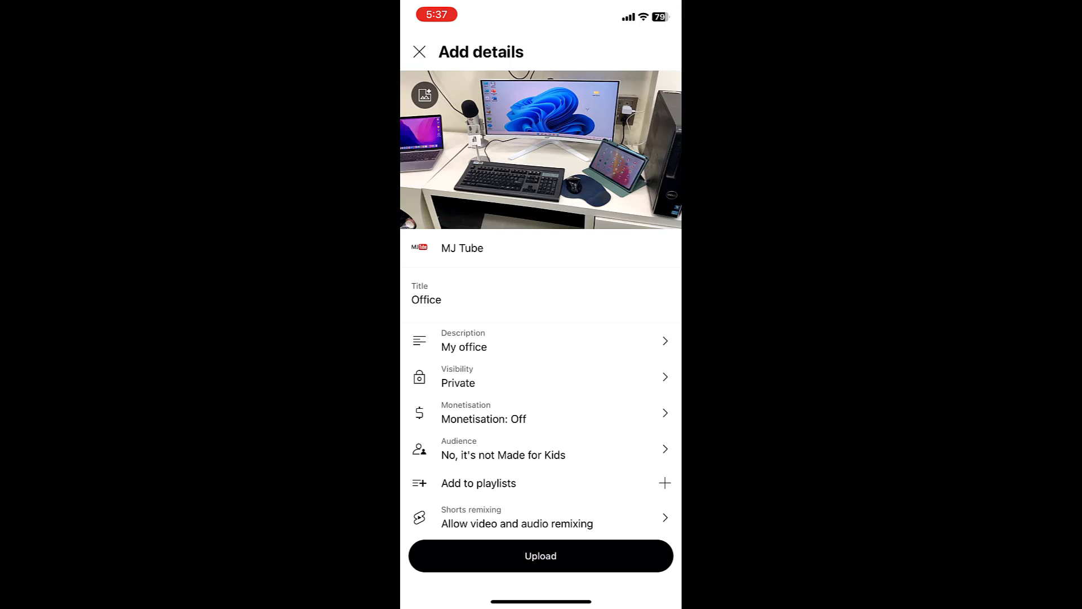
Try Public visibility, then leave the upload set to Private.
{"action": "left_click", "coordinate": [541, 377]}
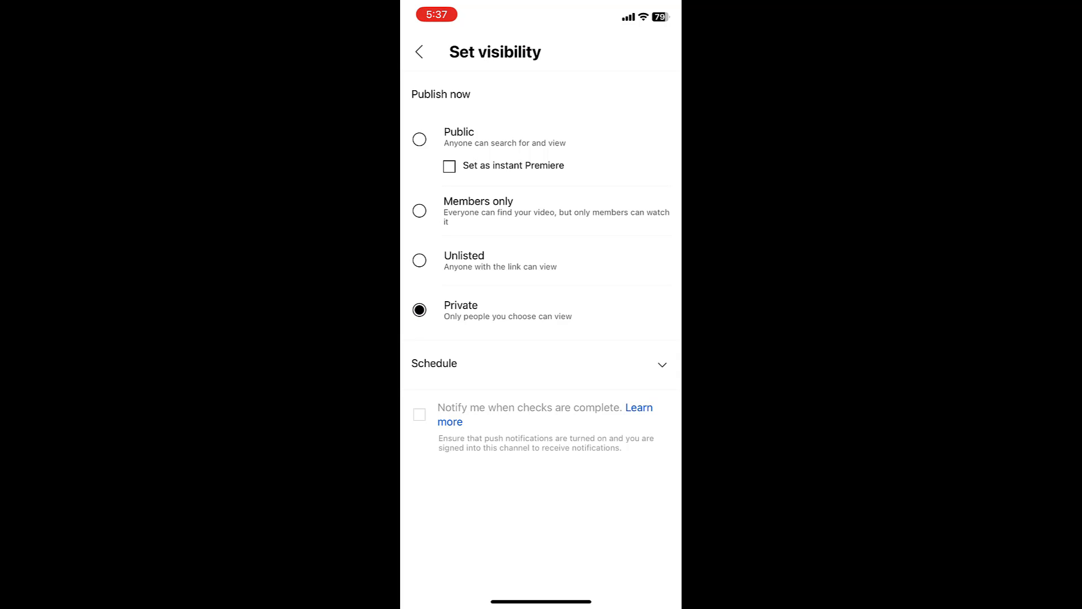
{"action": "left_click", "coordinate": [419, 140]}
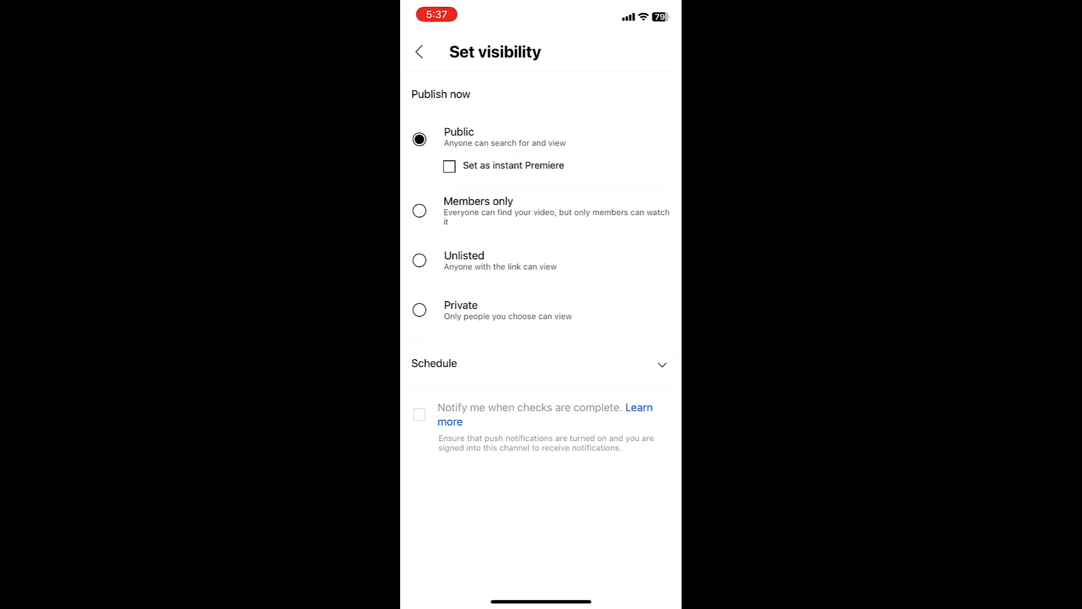
{"action": "left_click", "coordinate": [419, 309]}
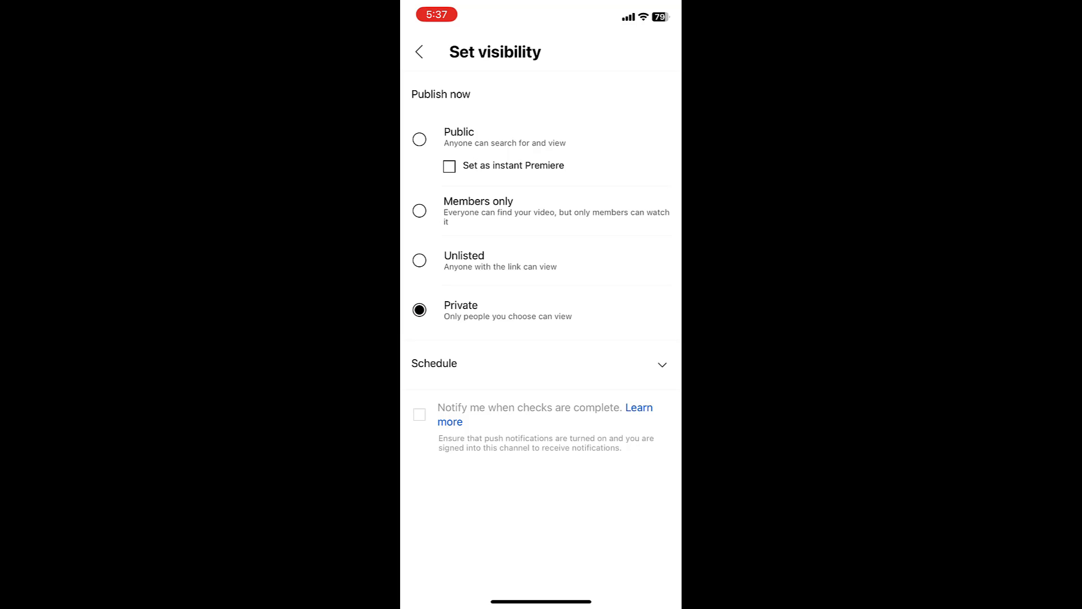
{"action": "left_click", "coordinate": [419, 52]}
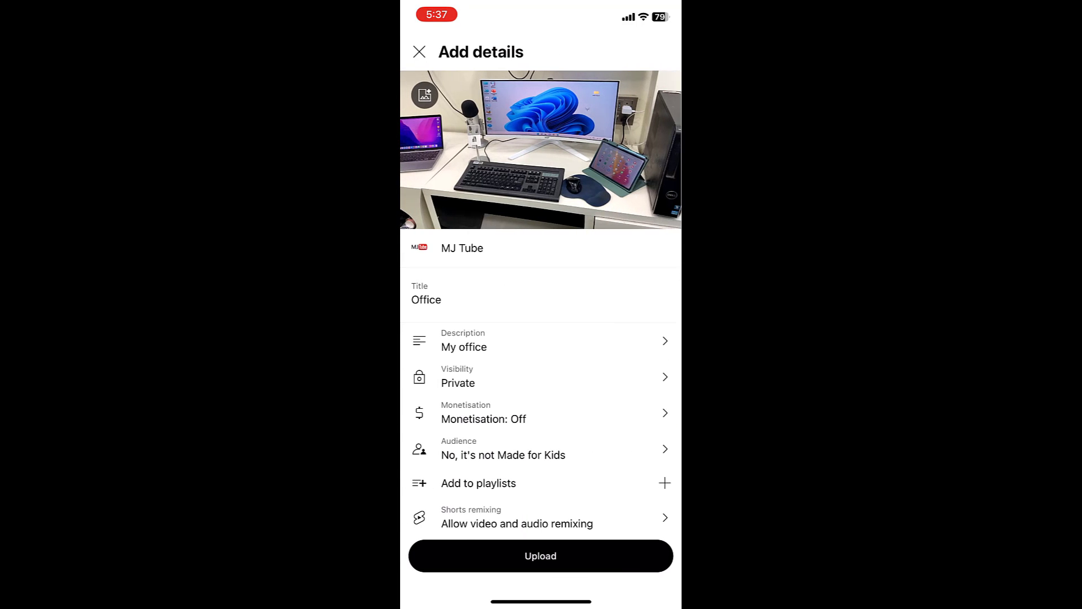
Turn monetisation on for the upload with all ad types enabled.
{"action": "left_click", "coordinate": [540, 412]}
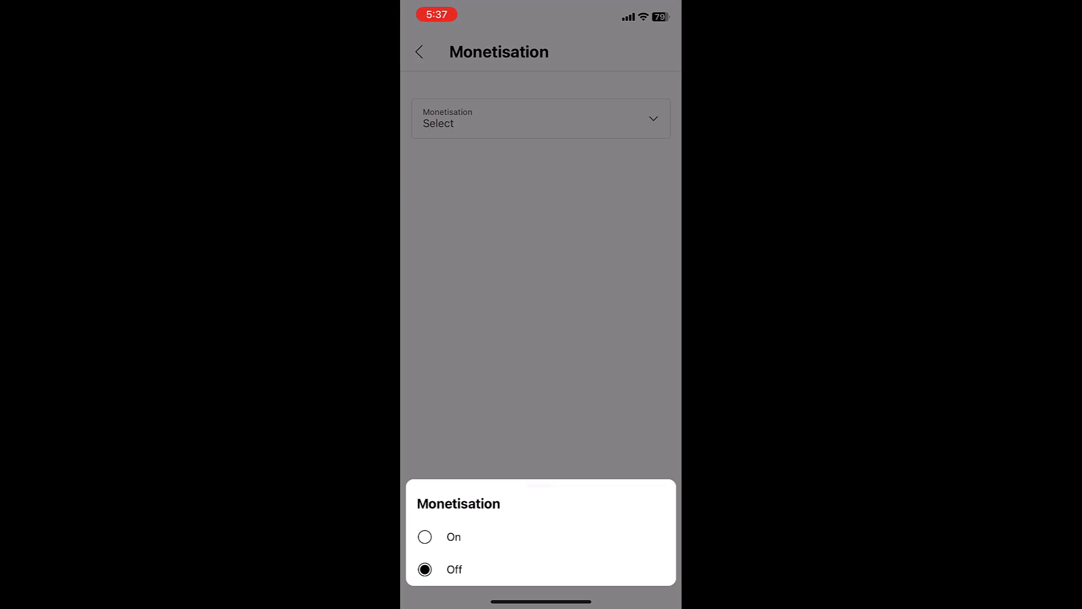
{"action": "left_click", "coordinate": [453, 538]}
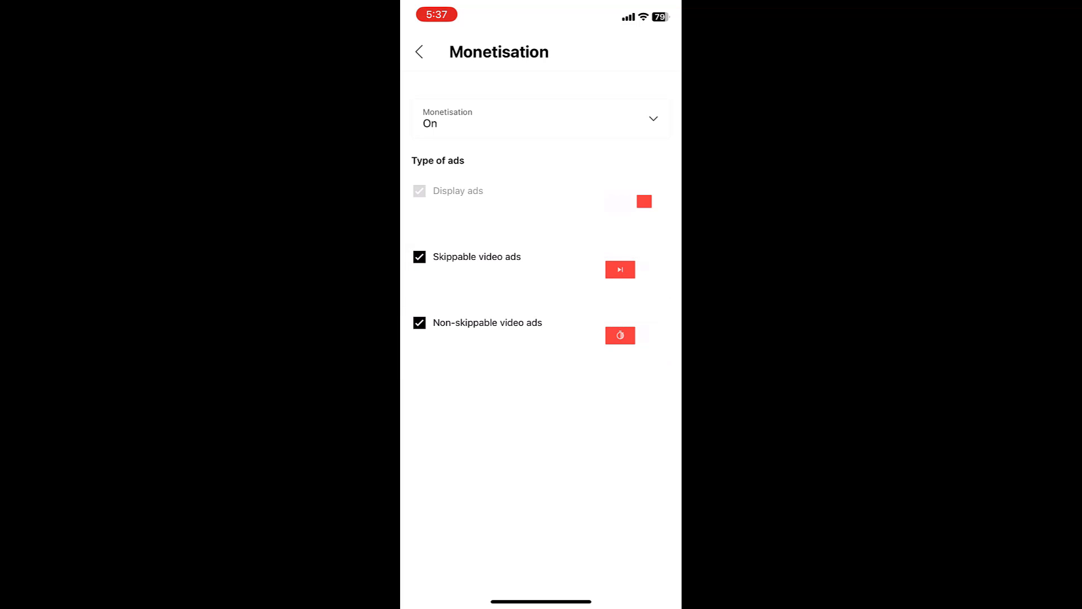
{"action": "left_click", "coordinate": [418, 51]}
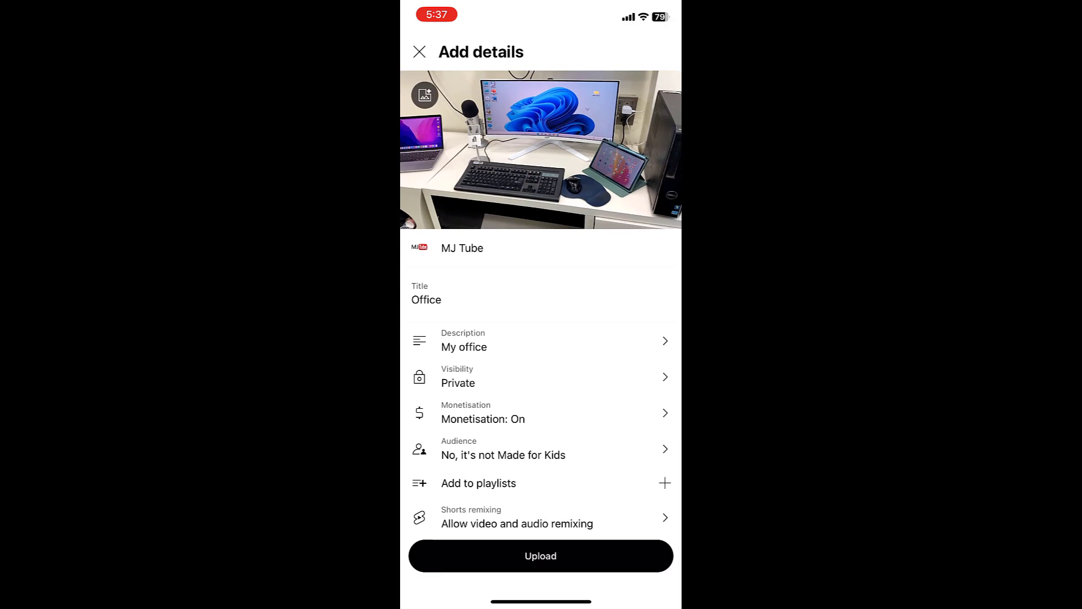
Add the upload to the 'Smart TV & Monitor Unboxing & Tips' playlist.
{"action": "left_click", "coordinate": [478, 483]}
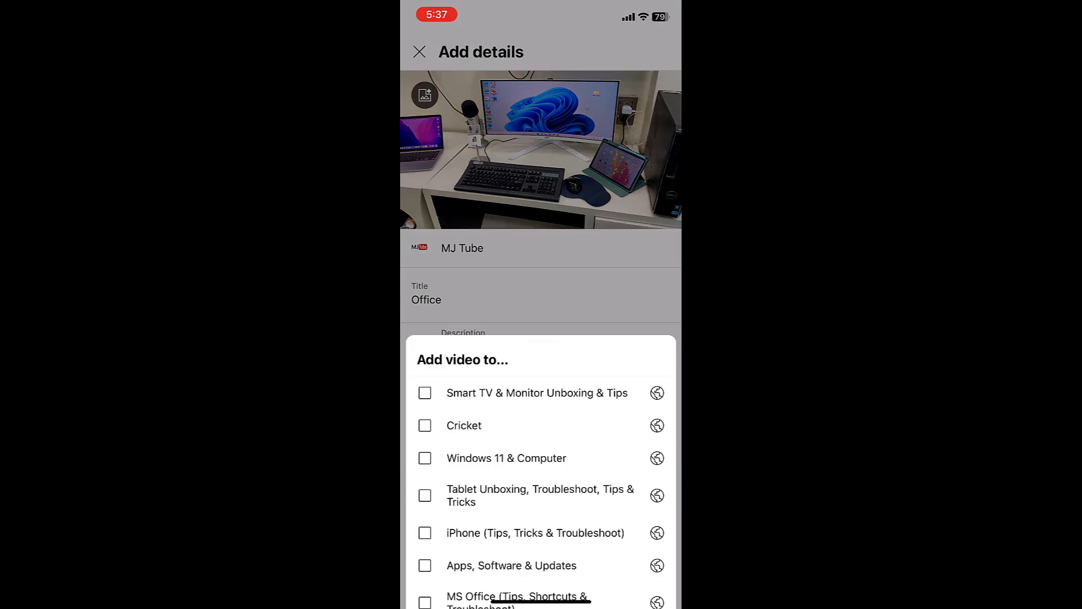
{"action": "scroll", "scroll_direction": "up", "scroll_amount": 3}
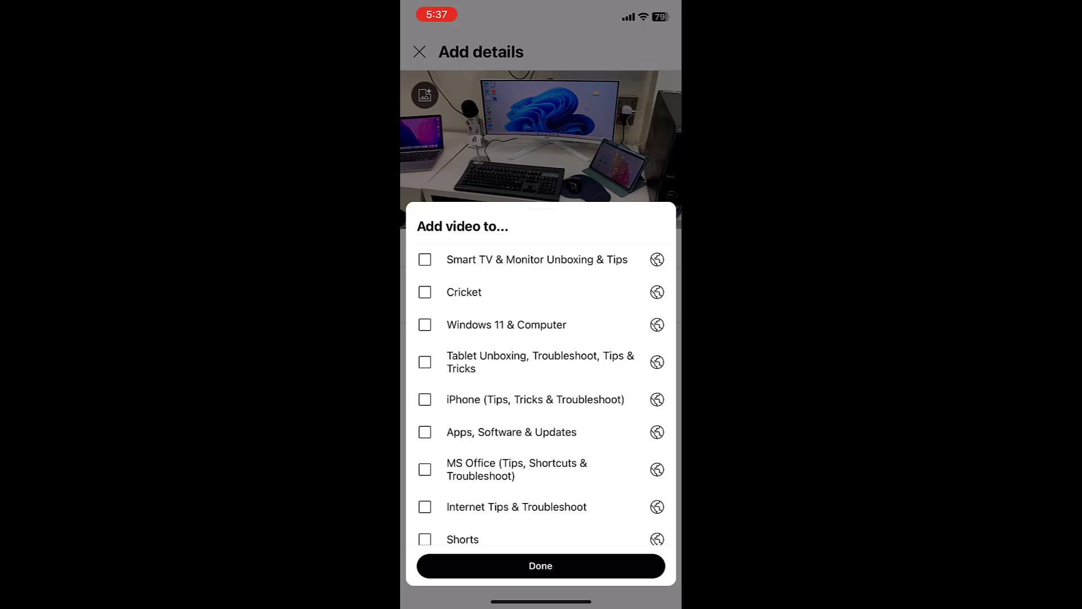
{"action": "left_click", "coordinate": [425, 259]}
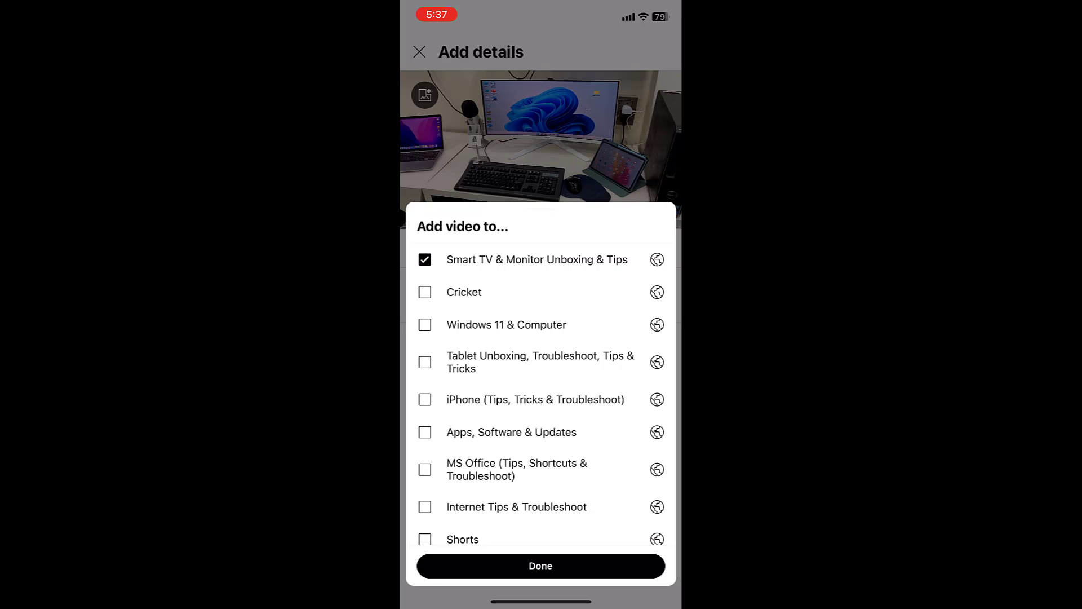
{"action": "left_click", "coordinate": [540, 566]}
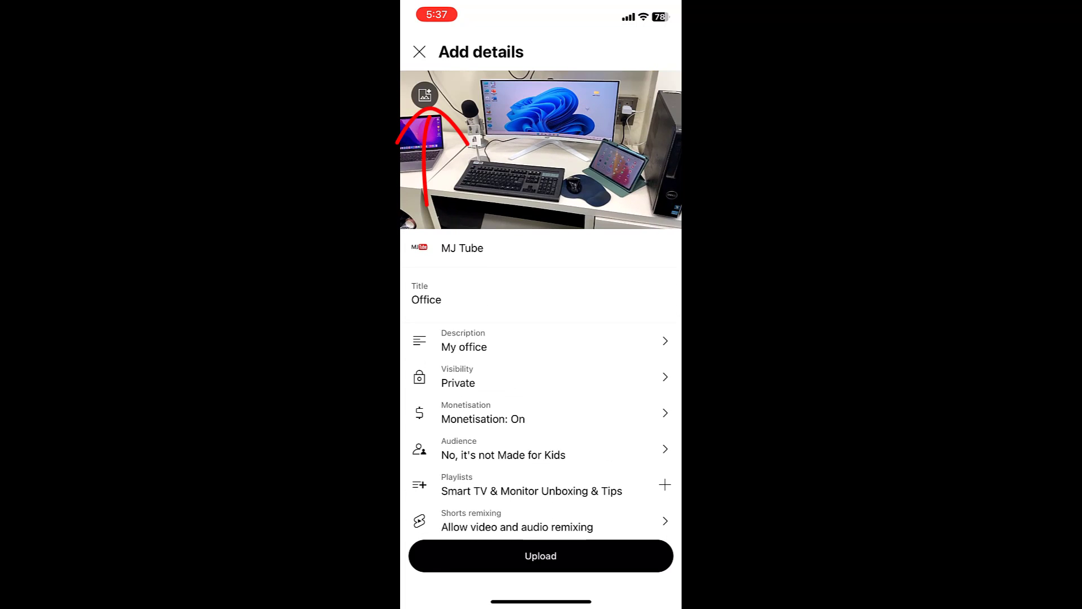
{"action": "left_click", "coordinate": [425, 95]}
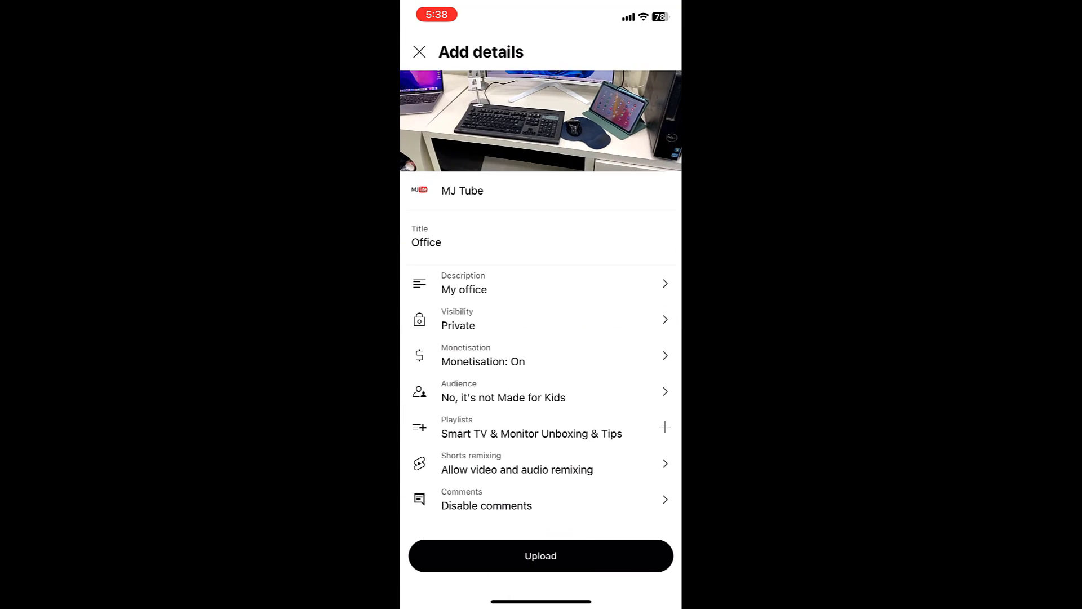
Upload the Office video so it tops the channel's video list as private.
{"action": "left_click", "coordinate": [540, 556]}
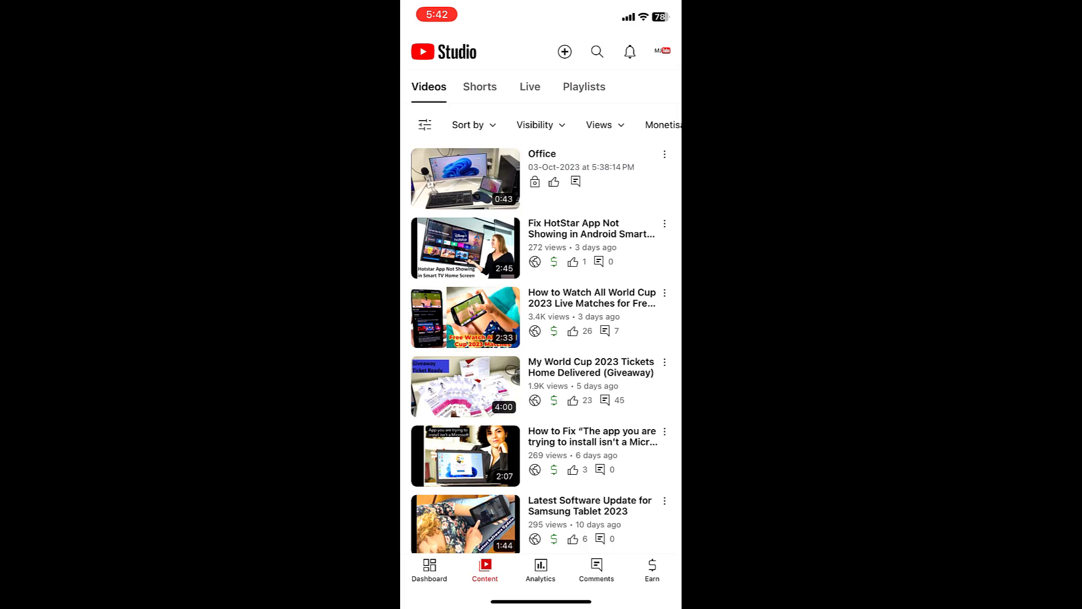
Edit the uploaded Office video and switch its visibility to Public.
{"action": "left_click", "coordinate": [664, 154]}
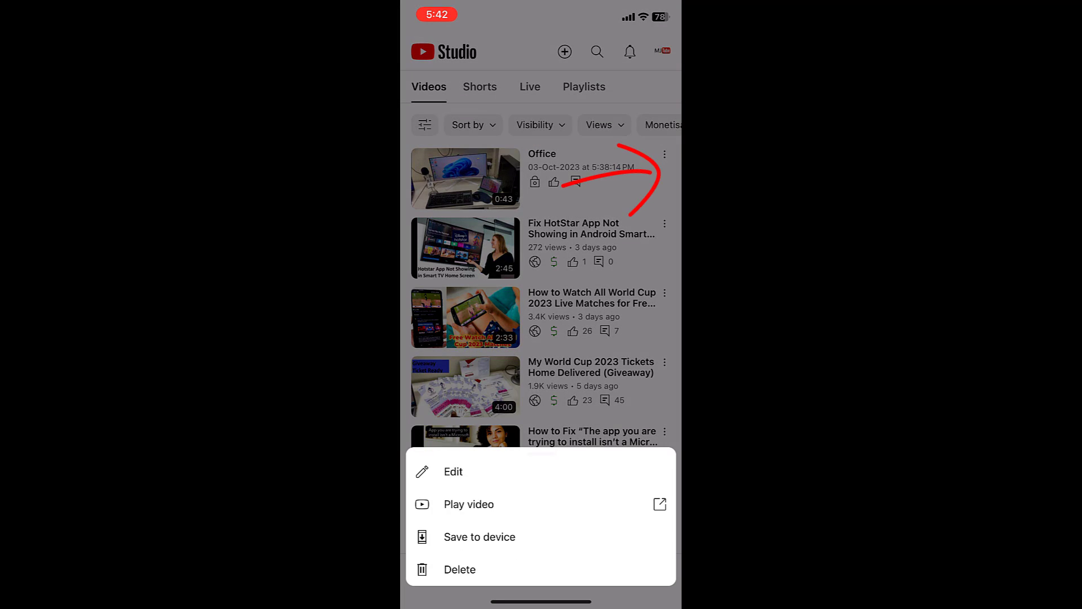
{"action": "left_click", "coordinate": [453, 471]}
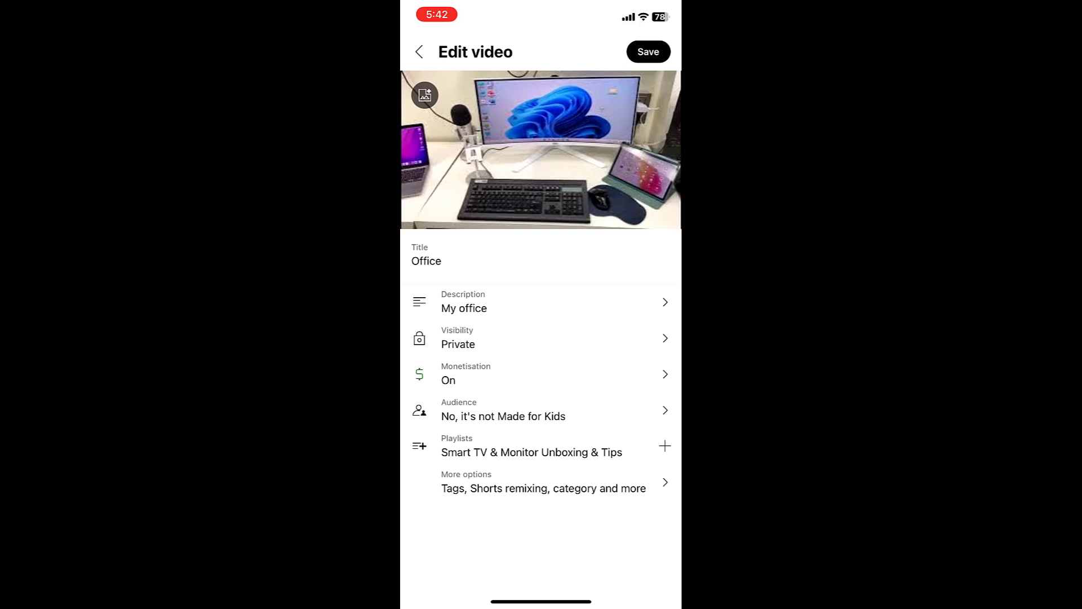
{"action": "left_click", "coordinate": [540, 337]}
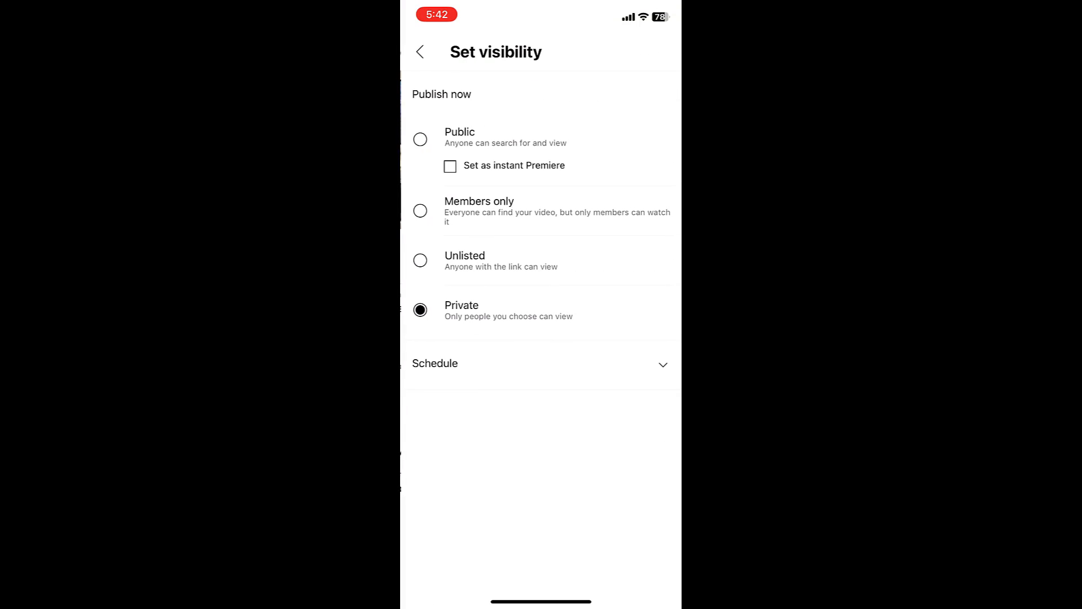
{"action": "left_click", "coordinate": [419, 139]}
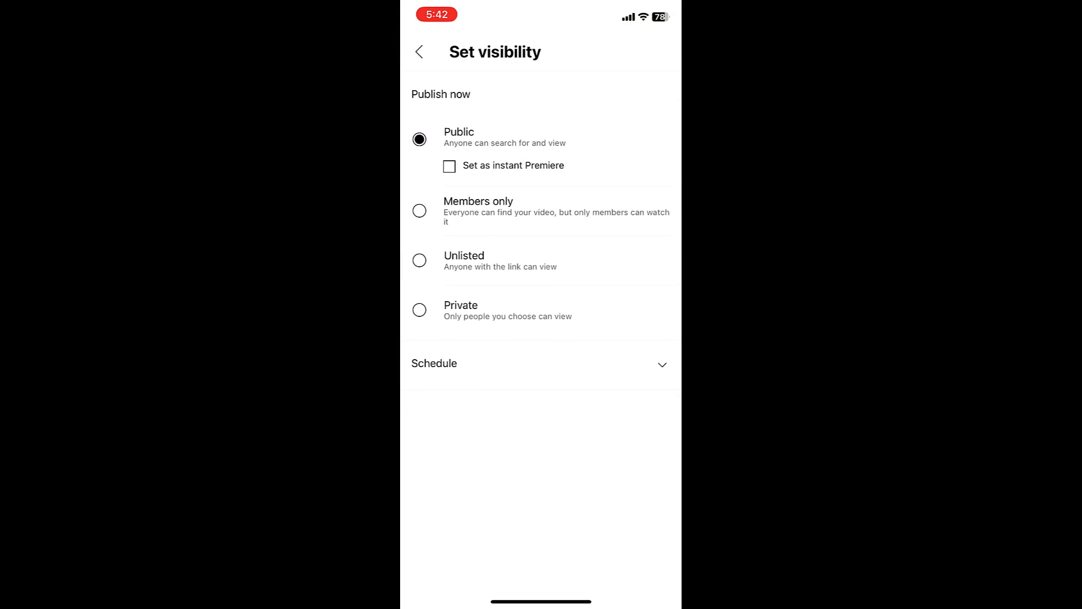